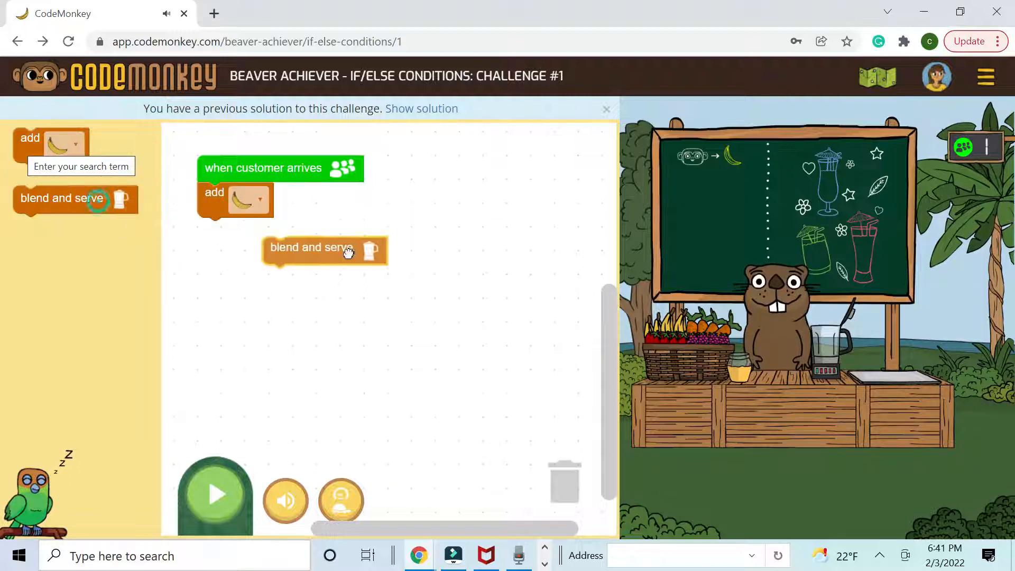
Step: Snap the 'blend and serve' block beneath 'add banana' in the customer-arrives script
left_click_drag(324, 249, 259, 230)
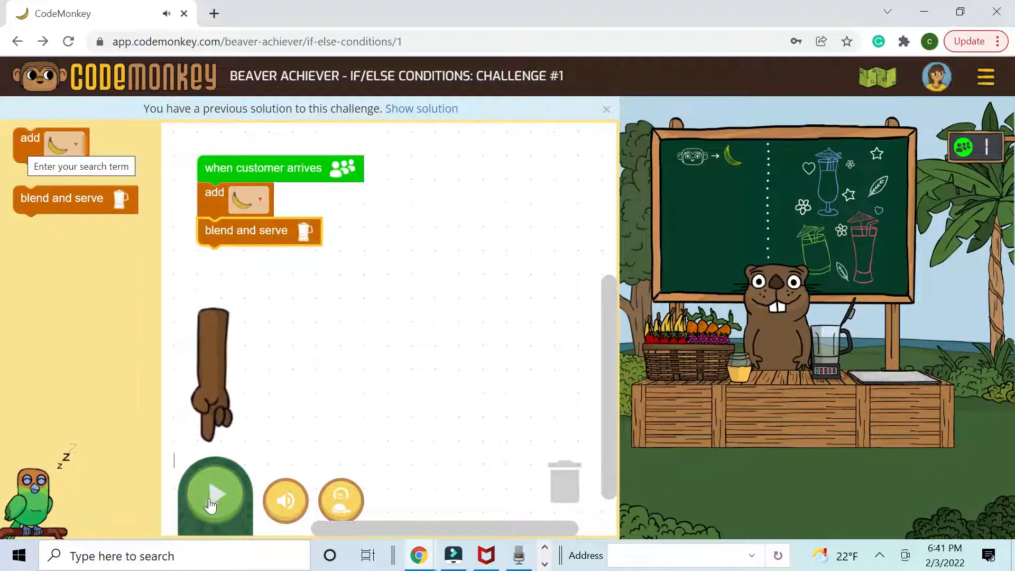
left_click(214, 493)
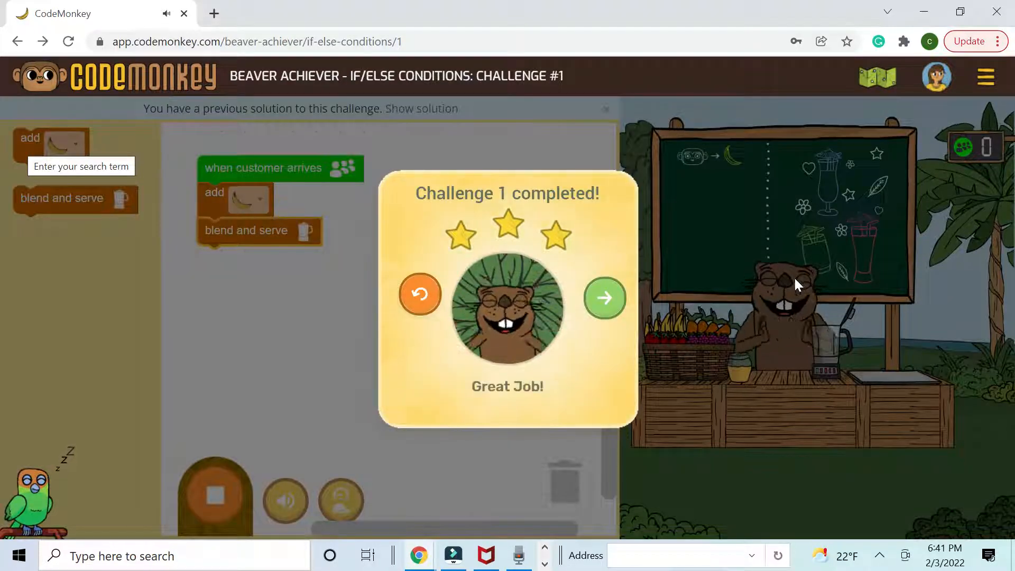
mouse_move(715, 331)
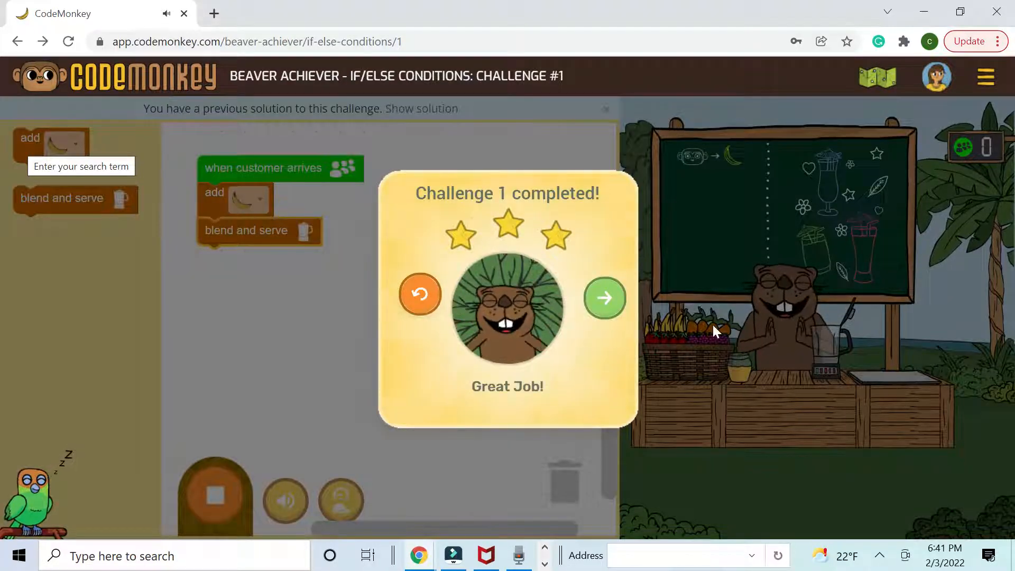
Step: Continue from the 'Challenge 1 completed!' popup to Challenge 2 of If/Else Conditions
left_click(604, 297)
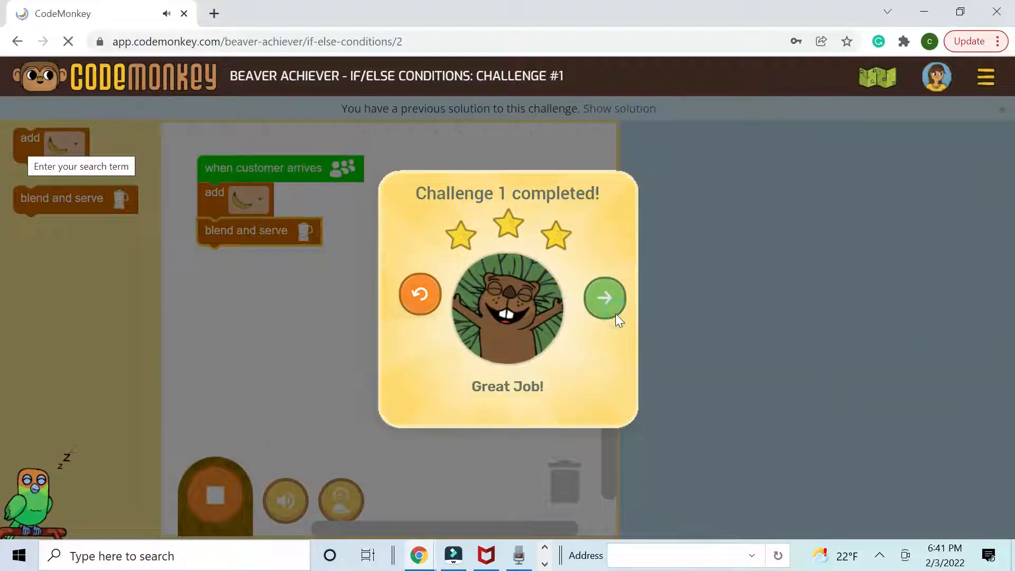